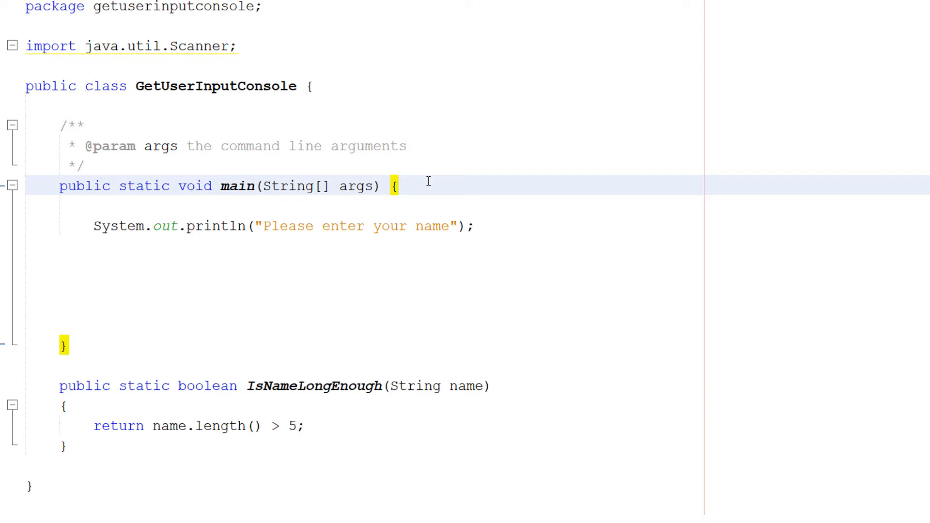
Place the cursor and select words in main where the Scanner input lines go
click(400, 186)
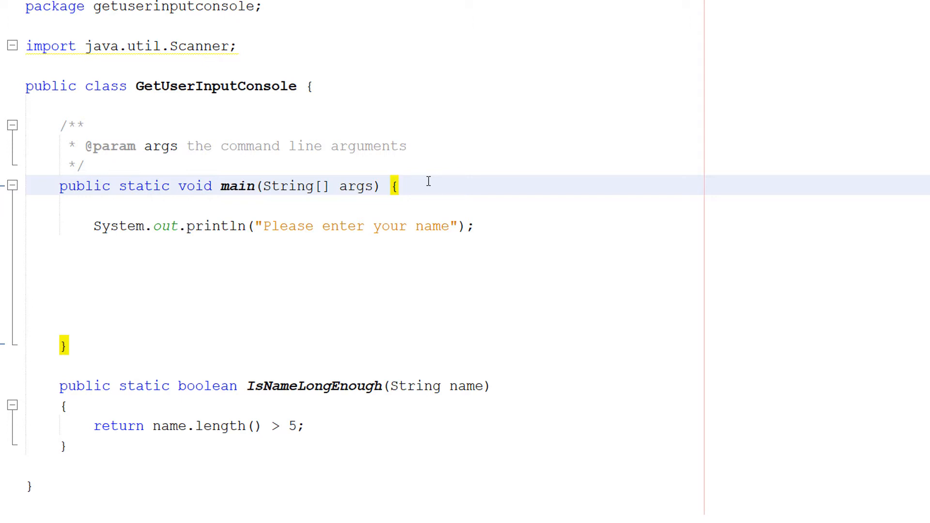
click(401, 186)
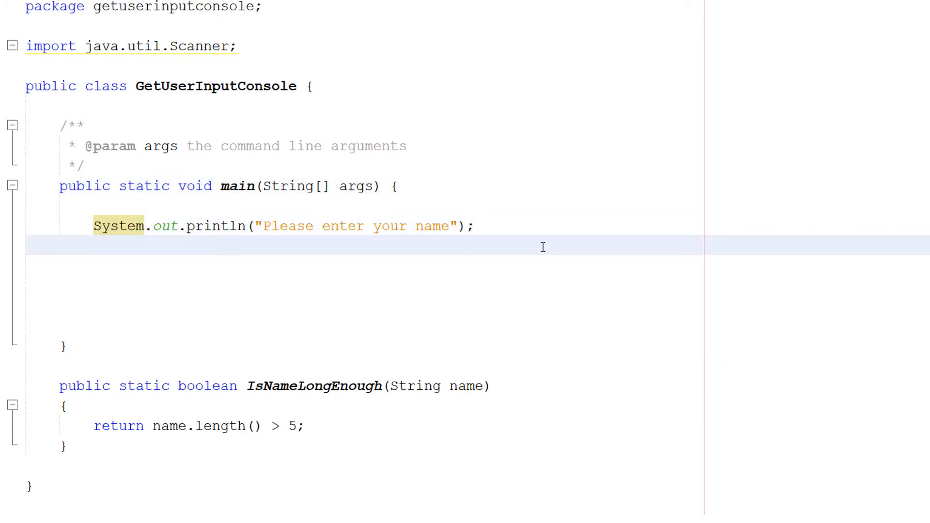
click(95, 254)
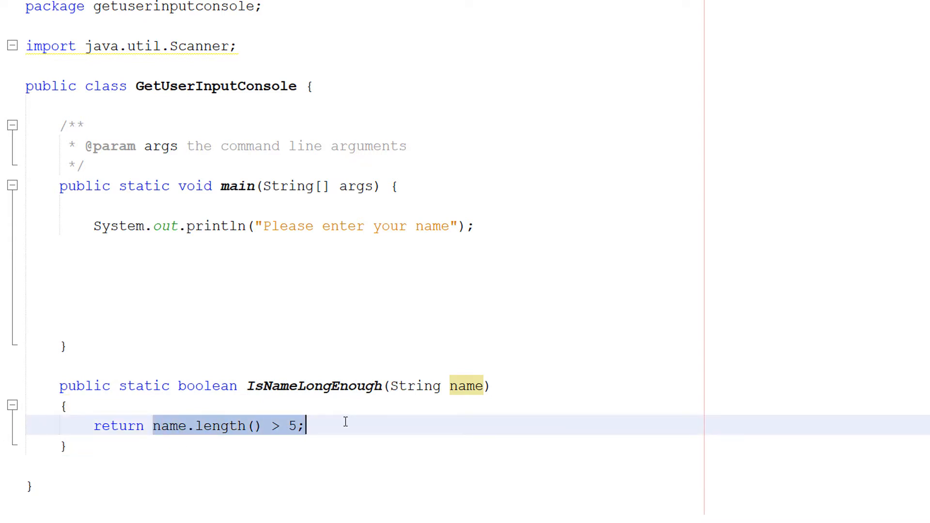
mouse_move(350, 426)
text(Scanner input = new Scanner(System.in);)
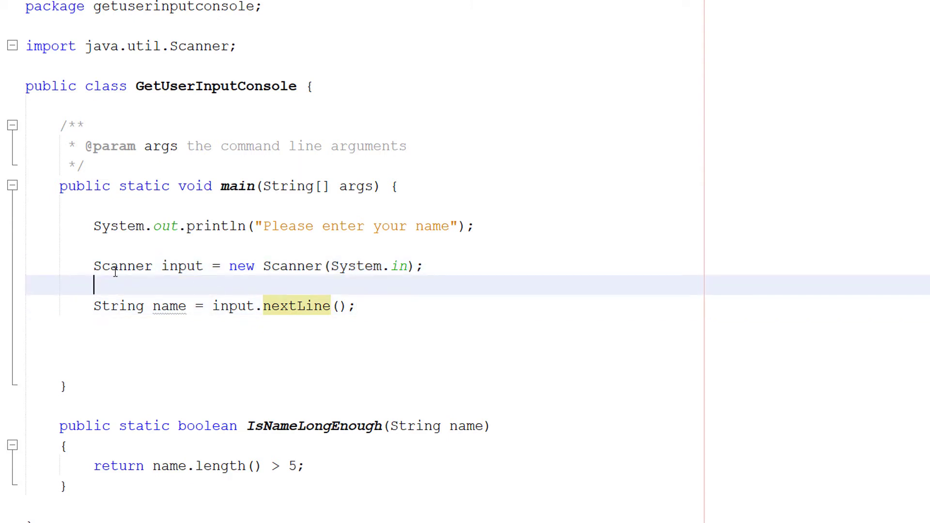
double_click(122, 266)
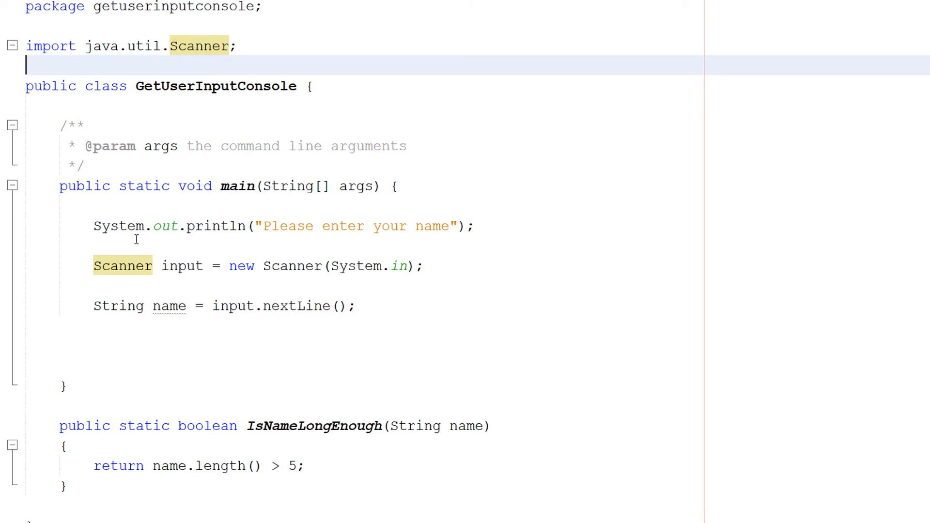
double_click(182, 266)
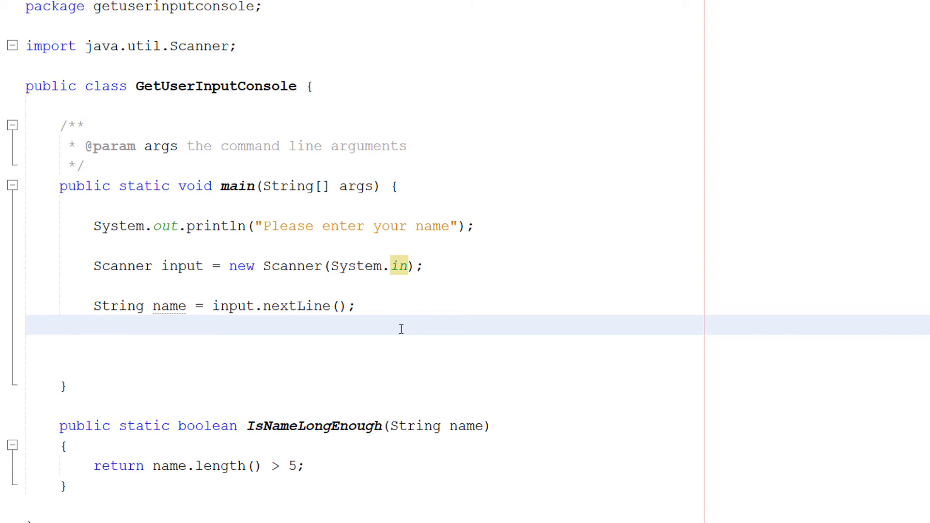
Below nextLine, type the if(IsNameLongEnough(name)) check printing "Thanks " plus name or else
click(95, 329)
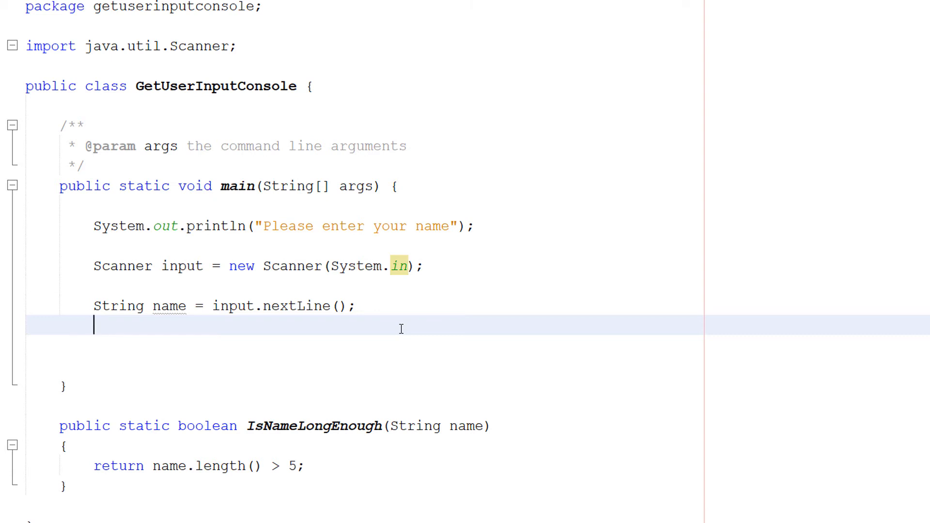
double_click(168, 306)
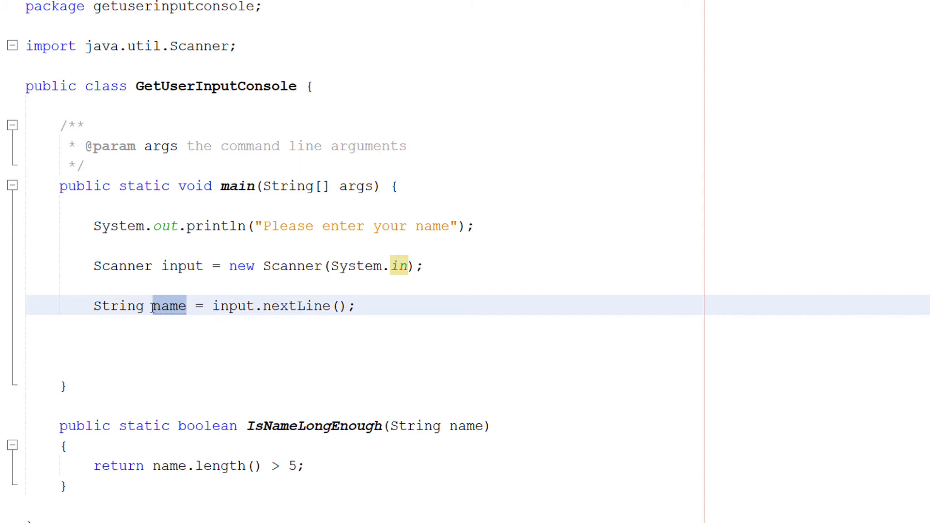
click(291, 346)
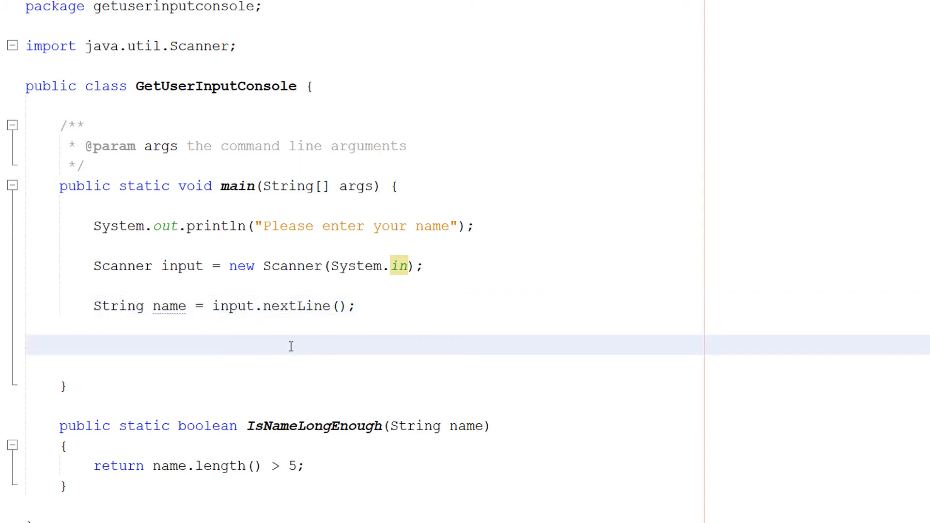
click(94, 346)
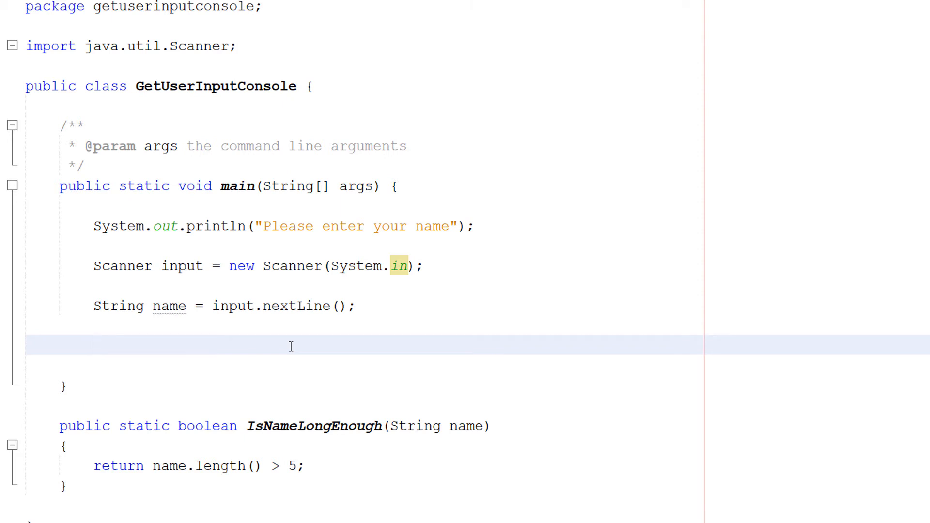
click(94, 359)
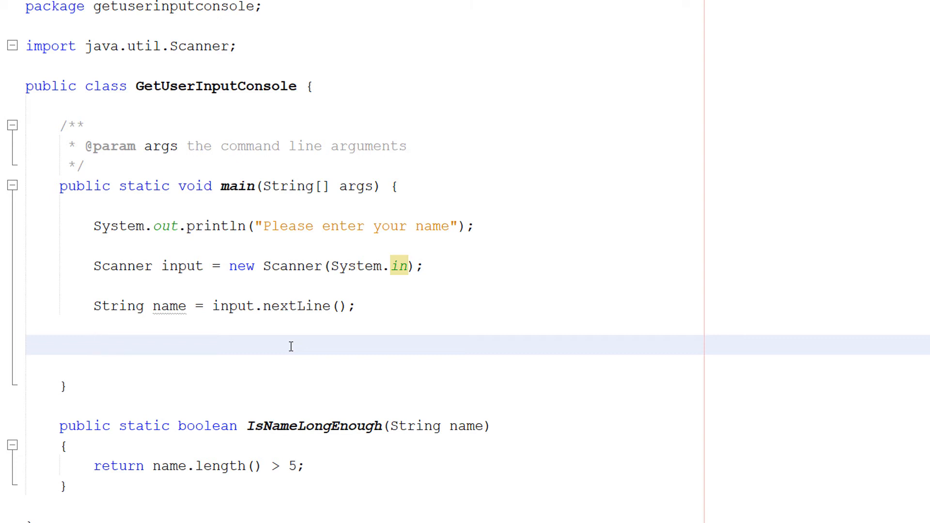
click(97, 359)
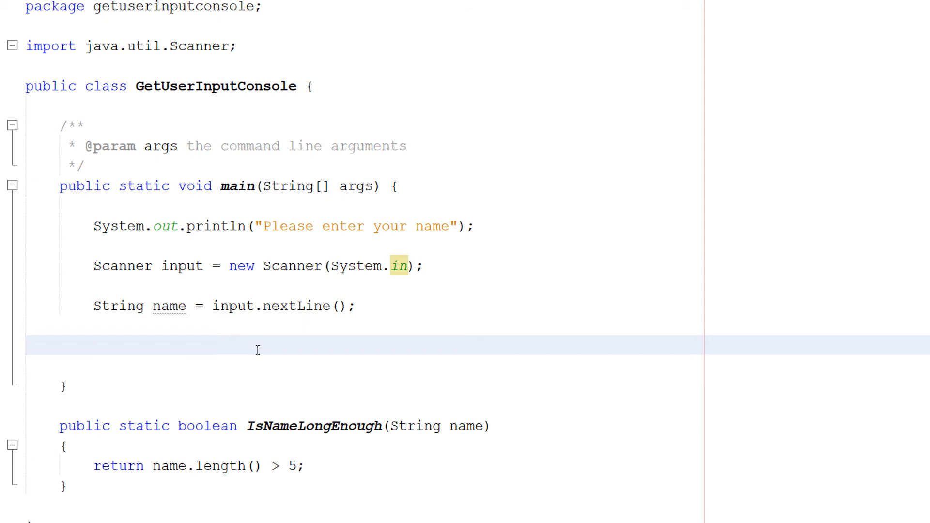
text(if(IsNameLongEnough(name))\n{\nSystem.out.println("Thanks " + name);\n}\nelse\n{\nSystem.out.println("Name is not long enough");\n})
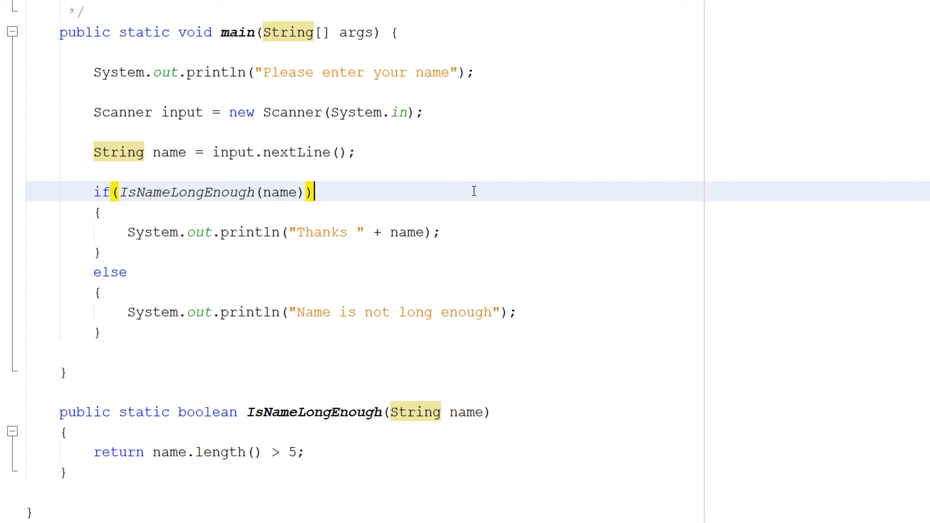
mouse_move(90, 184)
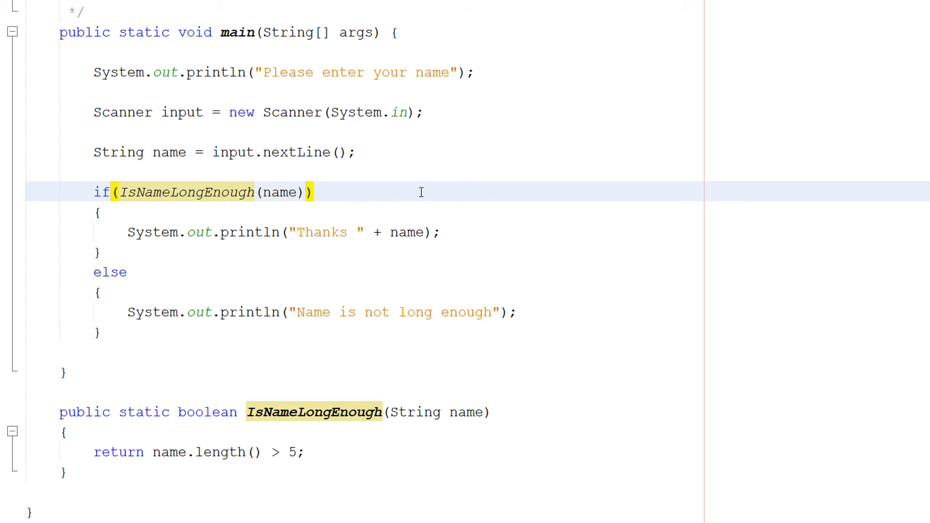
Select a word on a line of the if/else name check for review
click(228, 233)
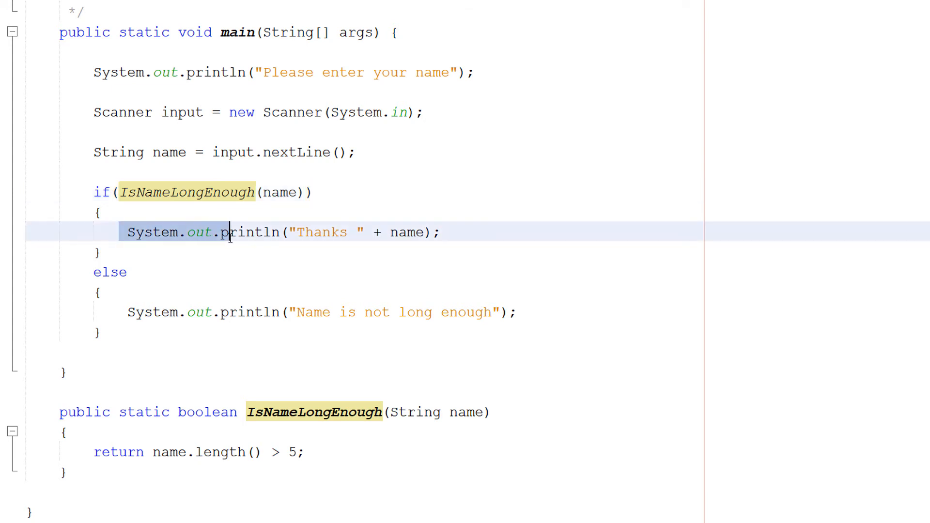
double_click(321, 232)
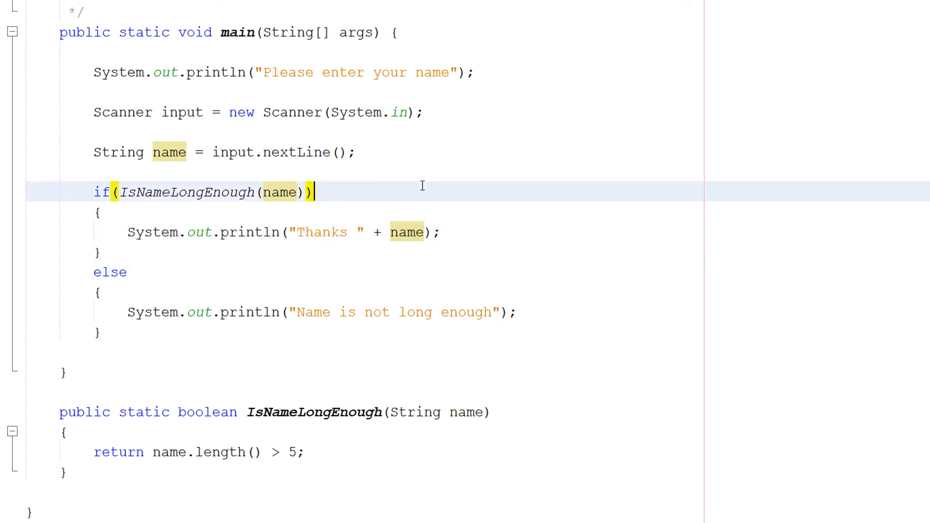
mouse_move(169, 204)
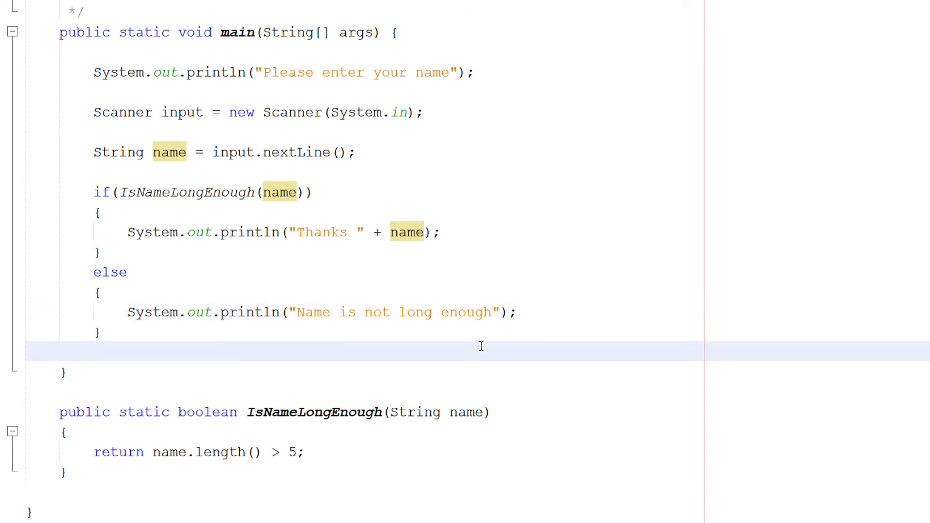
click(60, 412)
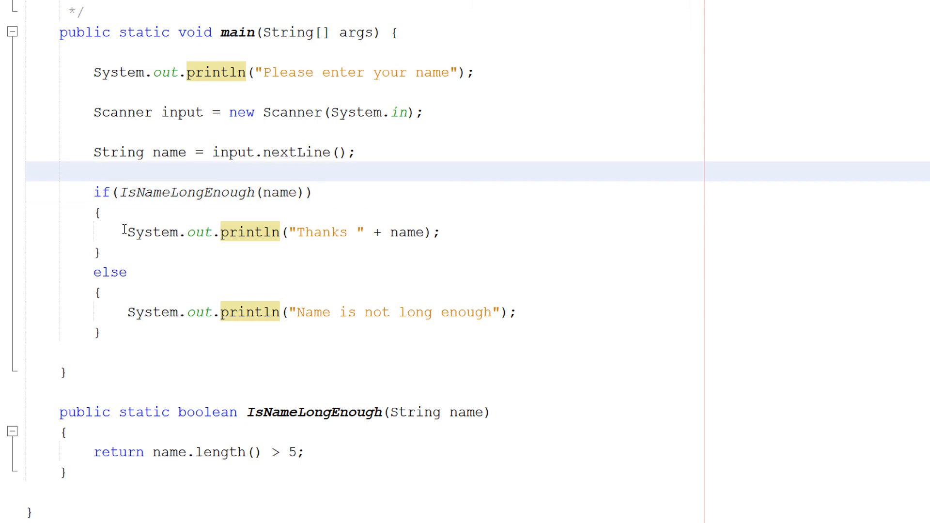
click(98, 290)
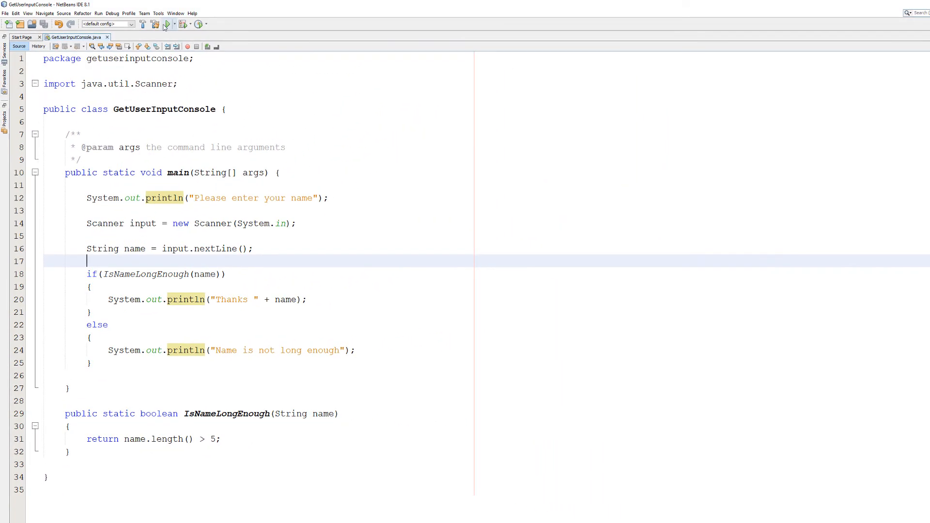
Run the project and enter Max as the name in the Output window
click(167, 24)
text(Max)
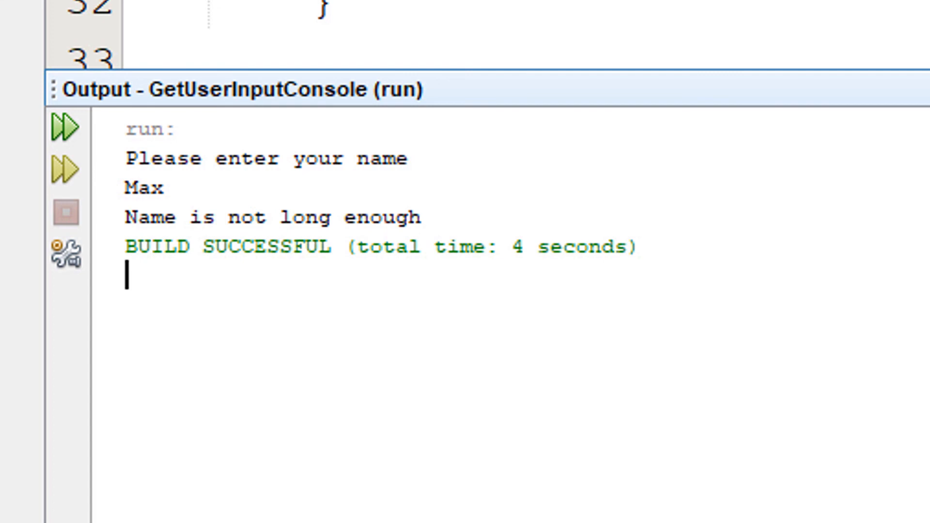
click(65, 127)
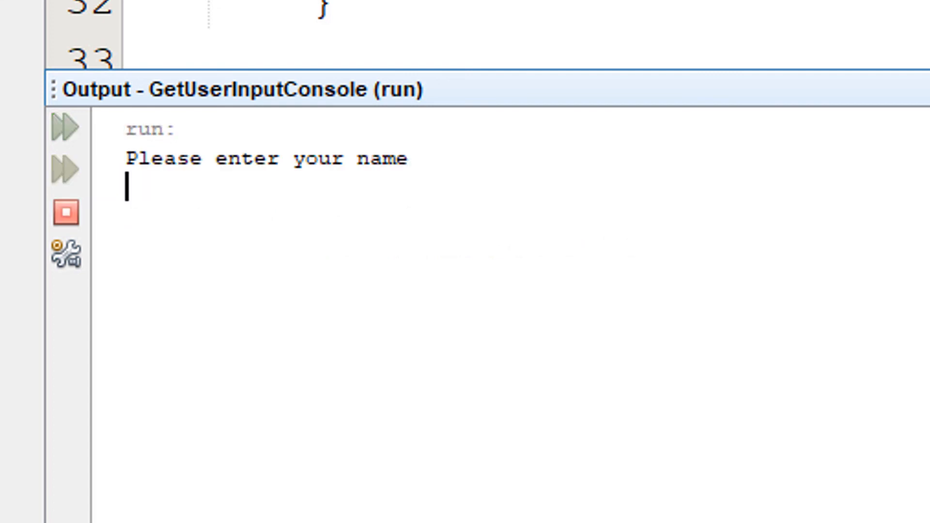
text(Max)
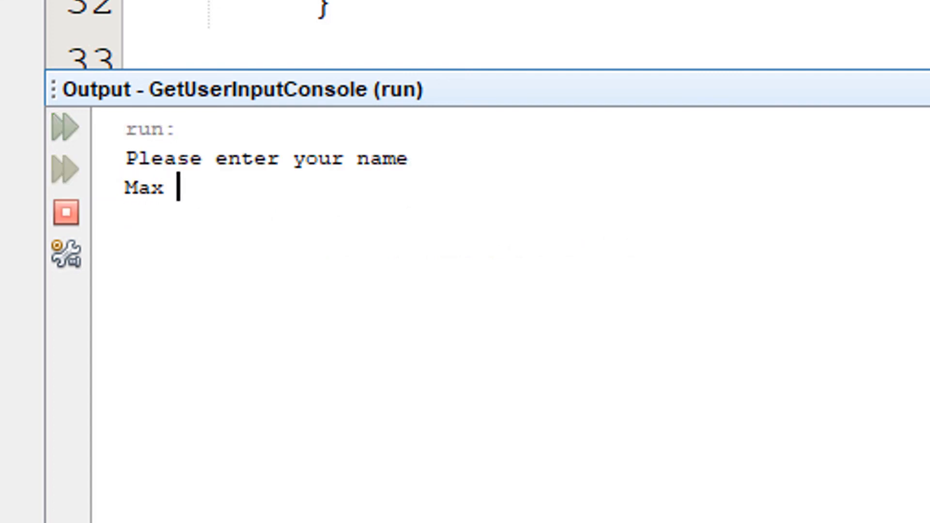